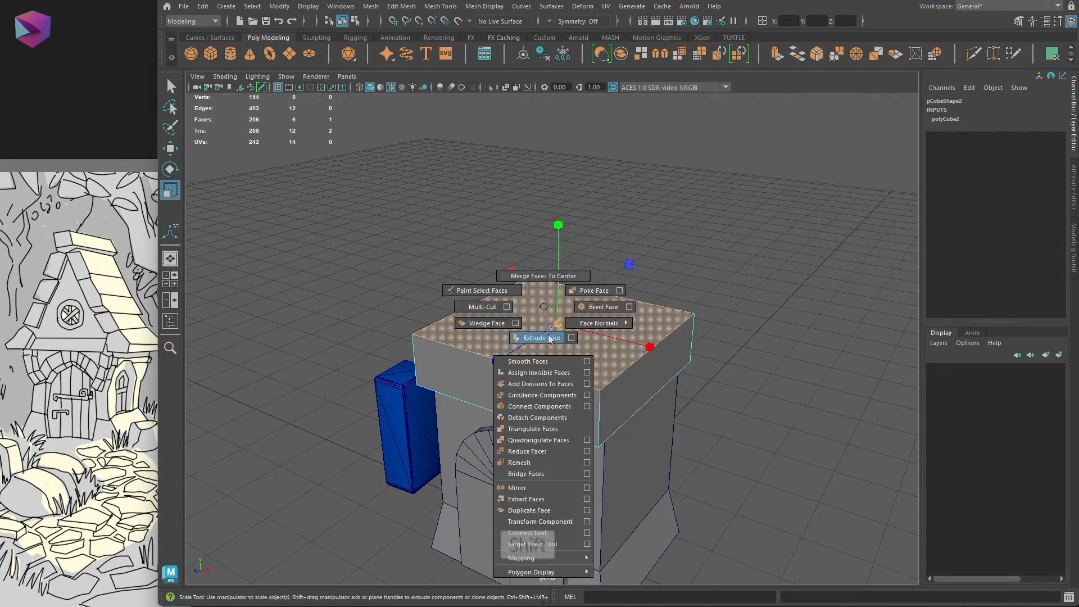
Extrude the top face of the cottage's main block upward.
left_click(535, 337)
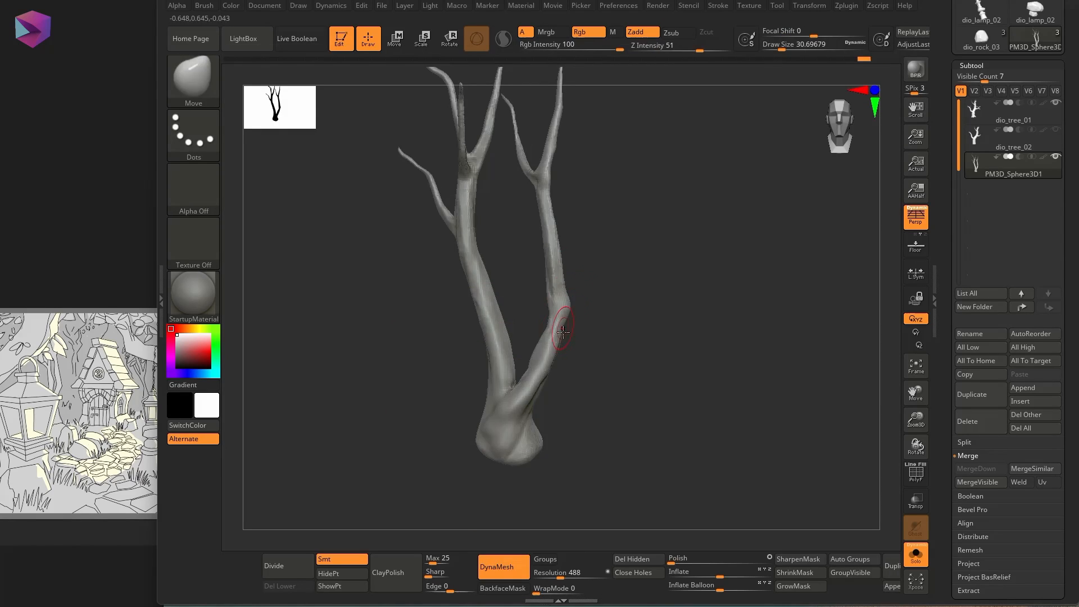
Make dio_tree_02 the active subtool beside the sculpted trunk.
left_click(448, 40)
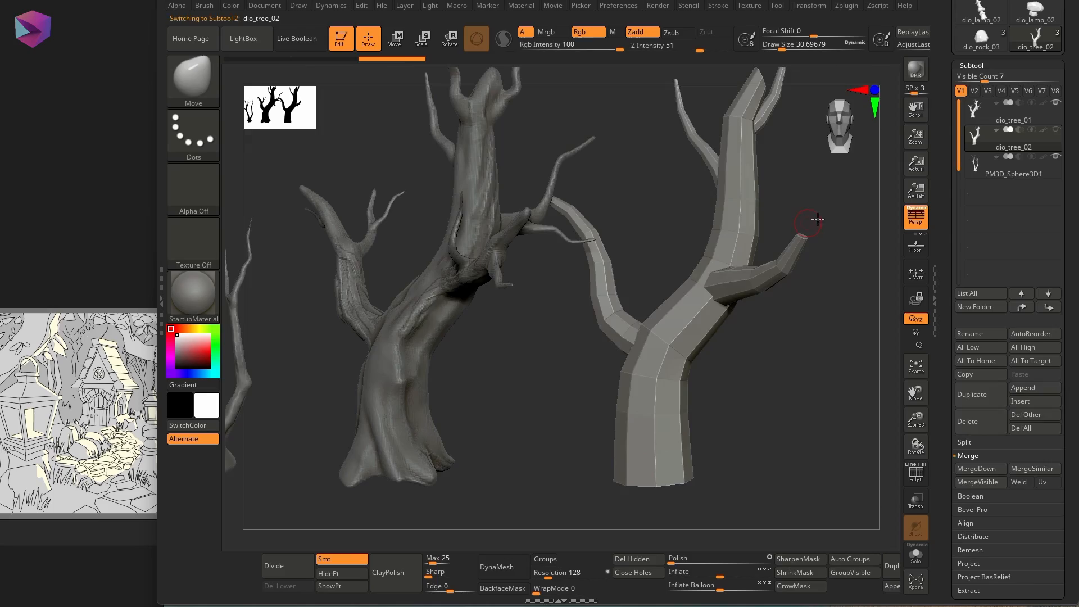
left_click(495, 566)
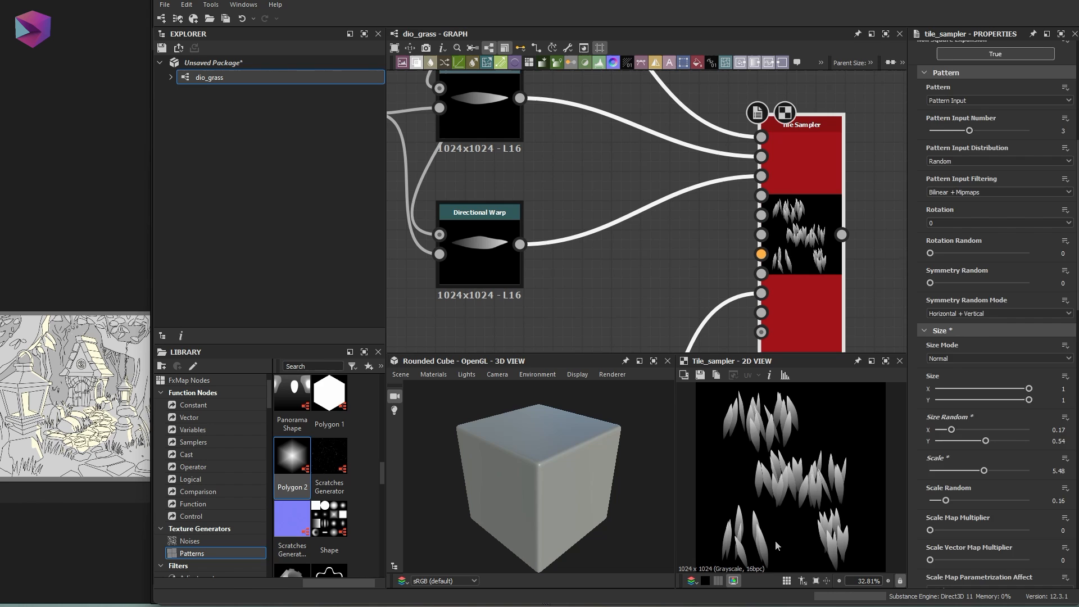
Adjust the Tile Sampler size so grass-blade clumps scatter at random sizes.
left_click_drag(991, 471, 1015, 471)
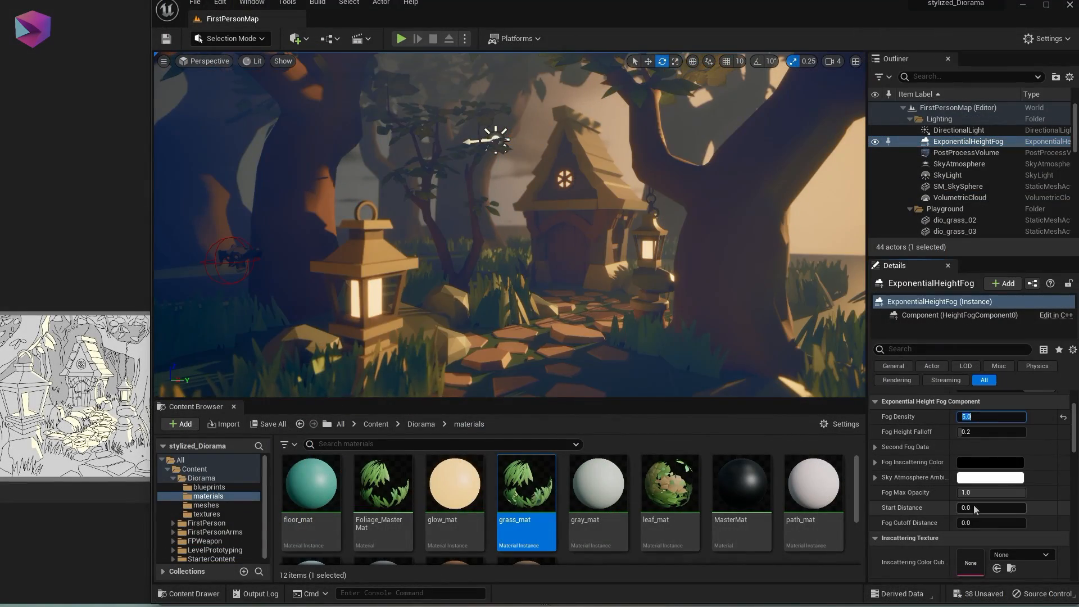
Set the ExponentialHeightFog inscattering colour to a dark green.
left_click(989, 462)
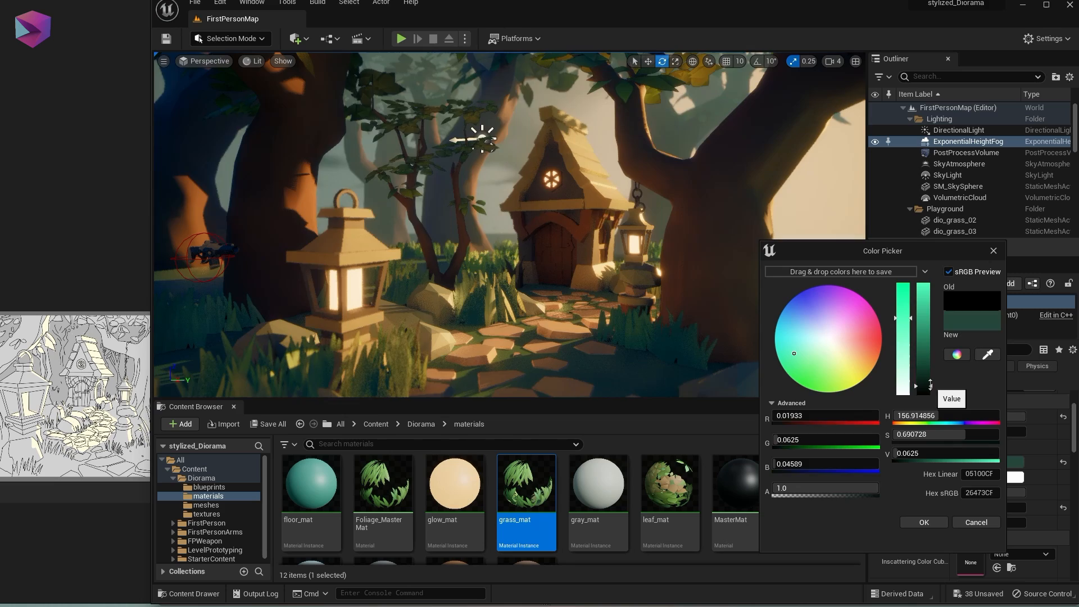
left_click_drag(930, 386, 915, 389)
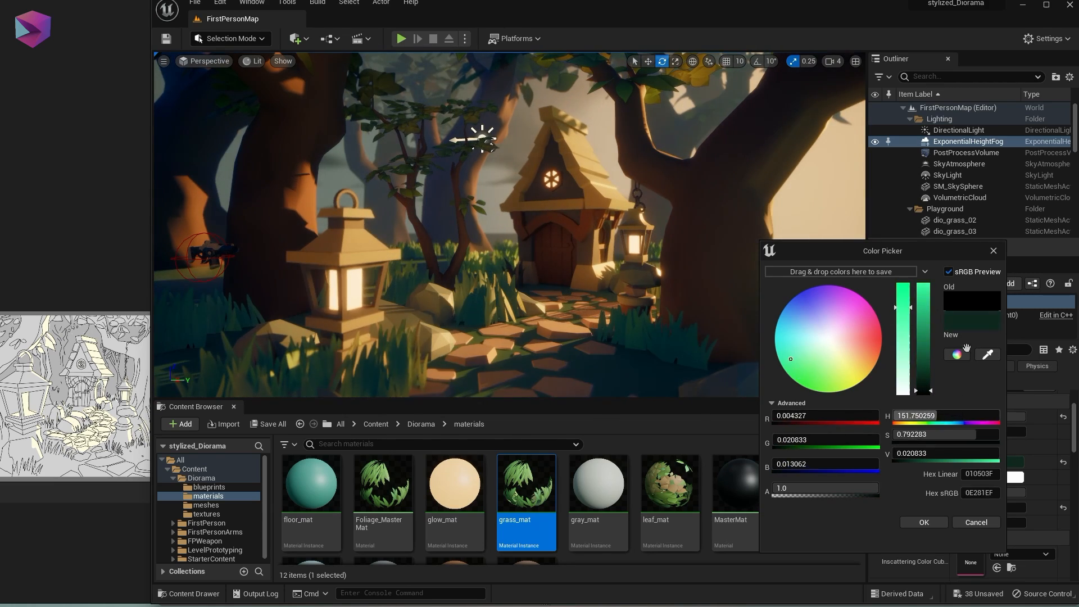